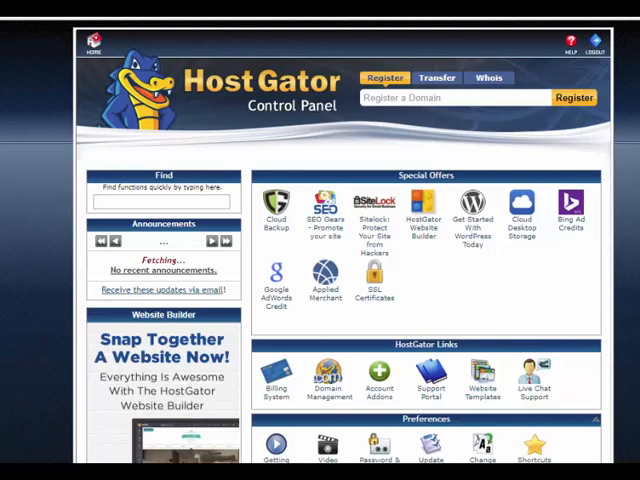
Scroll the cPanel home page down to bring the Domains section into view
scroll(down, 3)
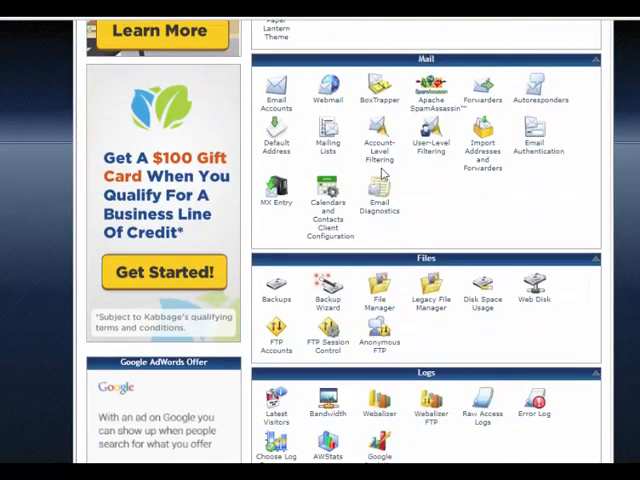
scroll(down, 3)
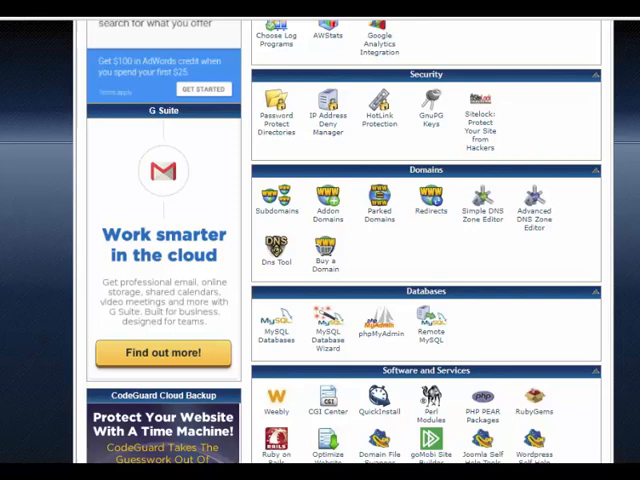
Open Redirects under Domains and set the redirect type to Temporary (302)
click(431, 196)
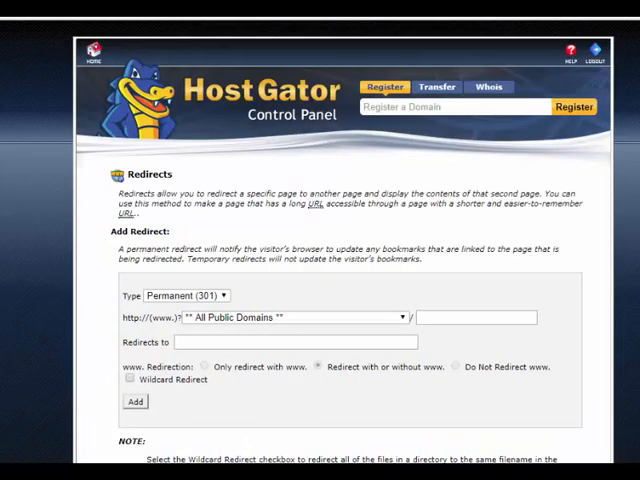
mouse_move(388, 221)
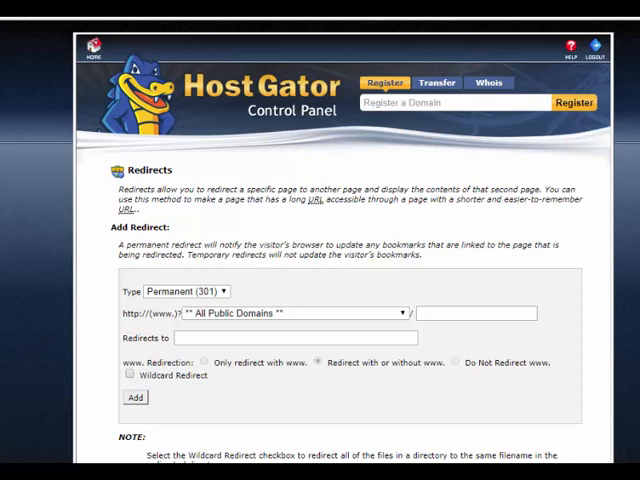
click(186, 291)
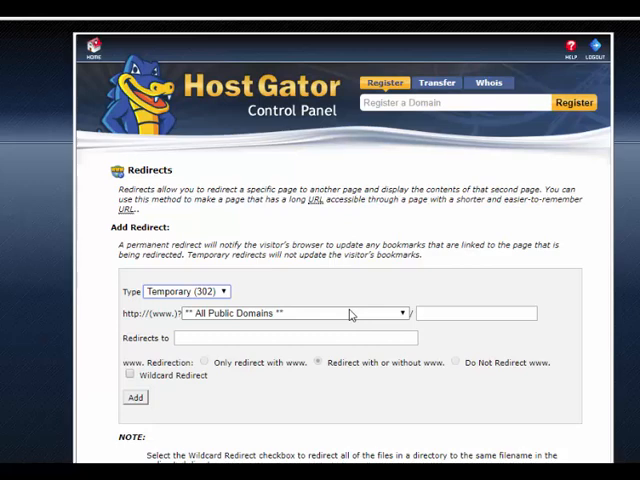
mouse_move(410, 318)
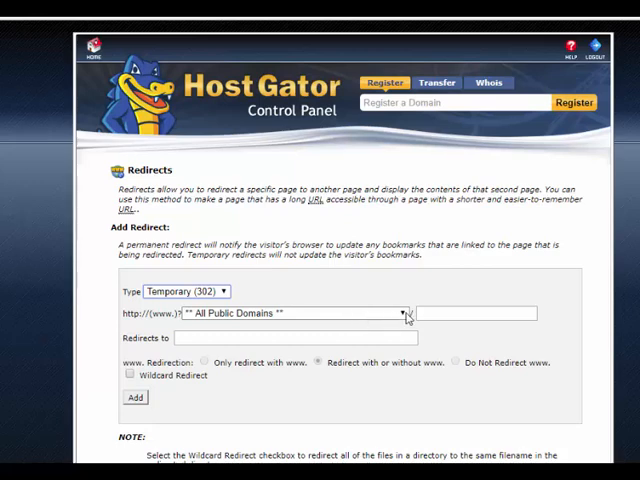
Choose andrewmclachlan.co as the domain to redirect and focus the destination field
click(403, 313)
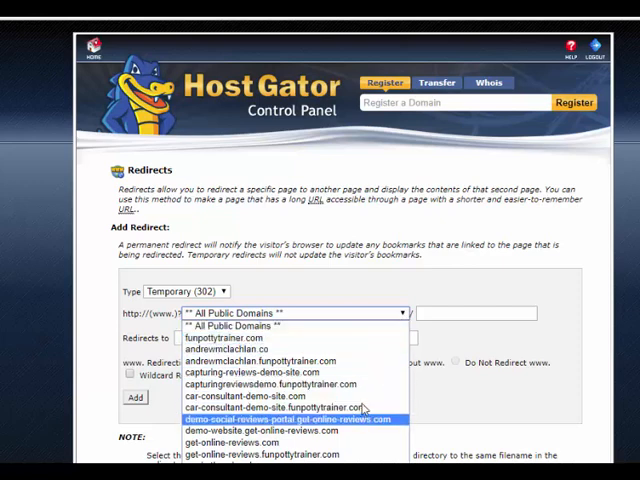
click(232, 349)
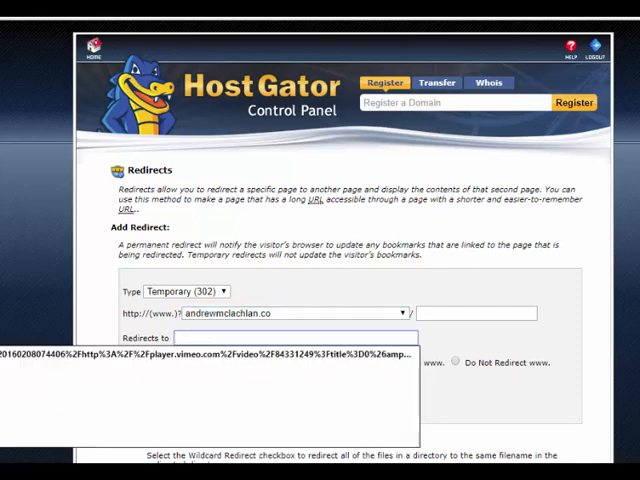
mouse_move(476, 46)
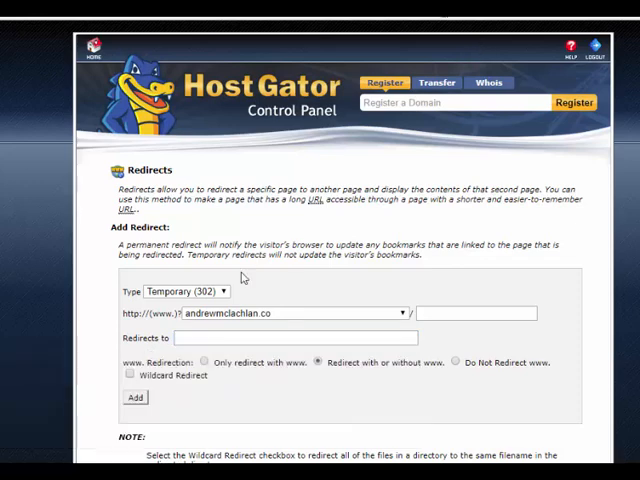
click(290, 337)
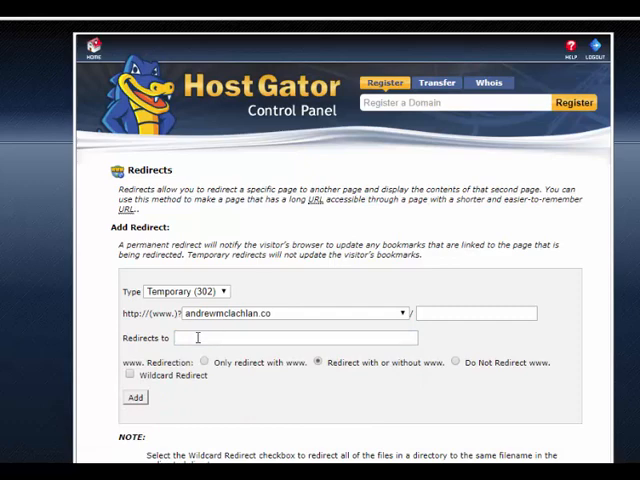
text(http://www.marketingwizards.ca/machine-gun-persuasion/)
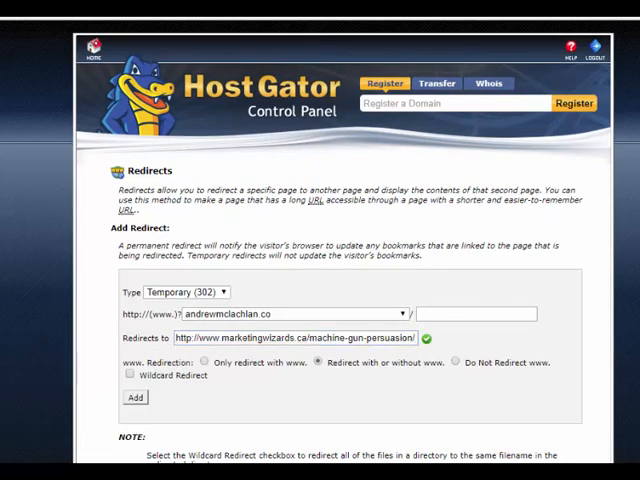
mouse_move(253, 390)
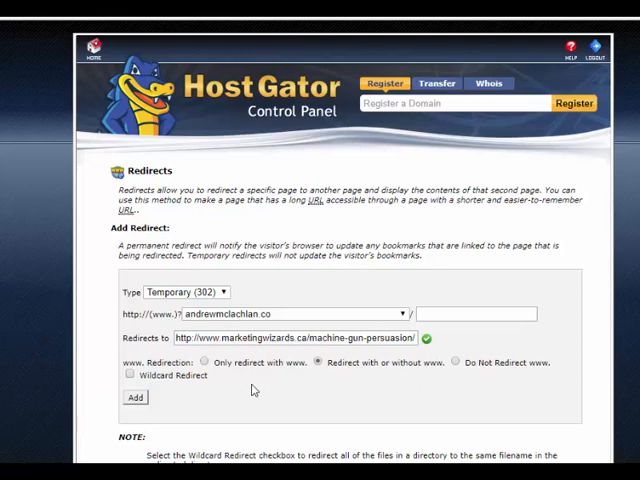
mouse_move(302, 373)
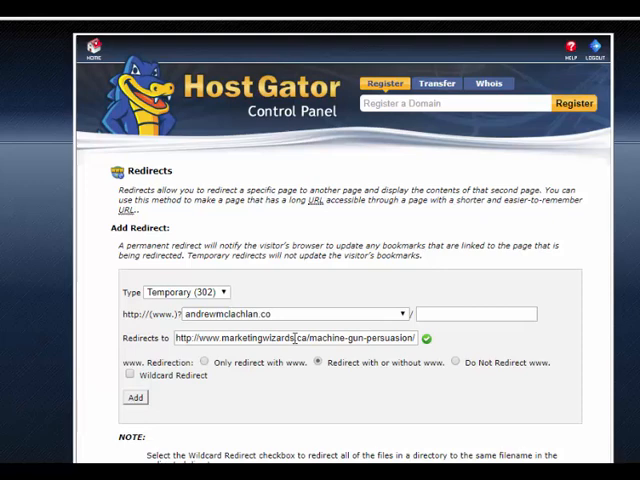
mouse_move(187, 415)
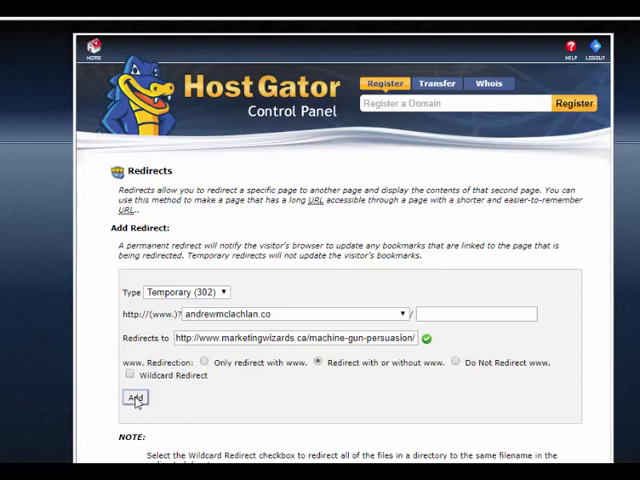
Add the temporary redirect from andrewmclachlan.co to the Marketing Wizards page
click(134, 397)
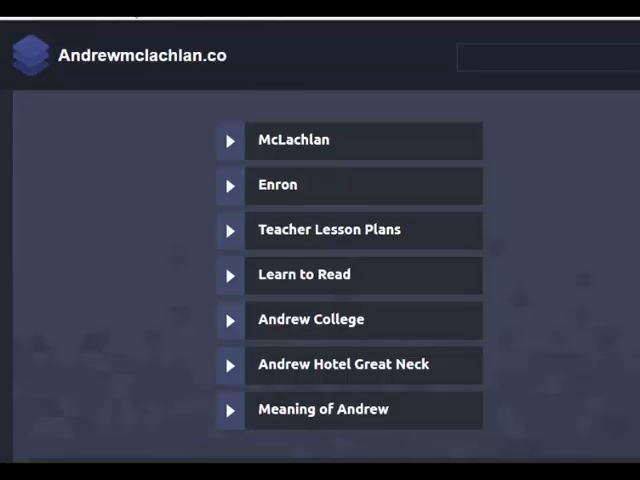
mouse_move(115, 65)
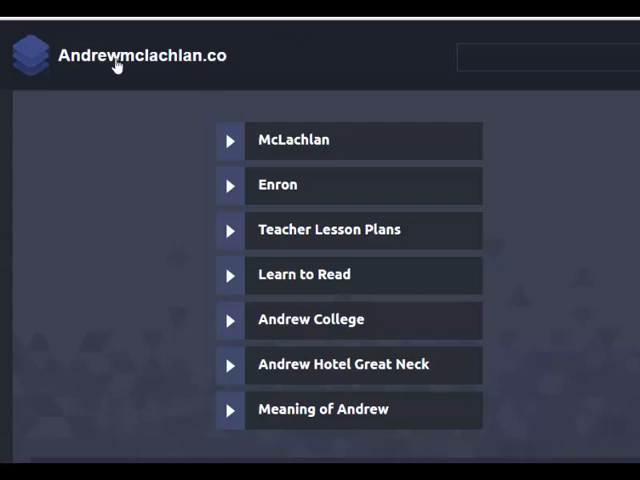
mouse_move(115, 68)
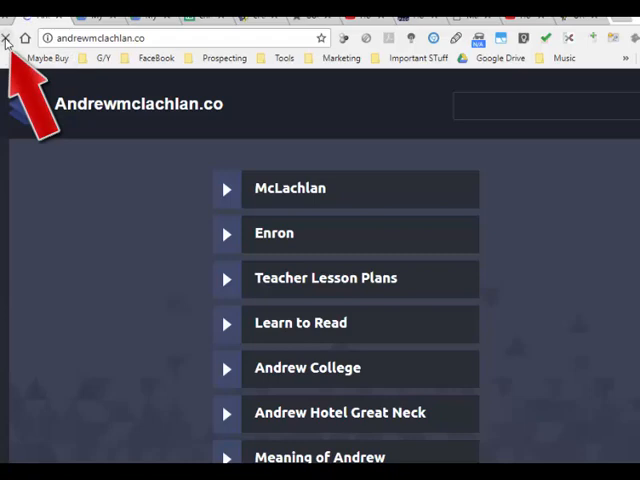
Reload andrewmclachlan.co in Chrome to confirm it lands on Machine Gun Persuasion
click(8, 38)
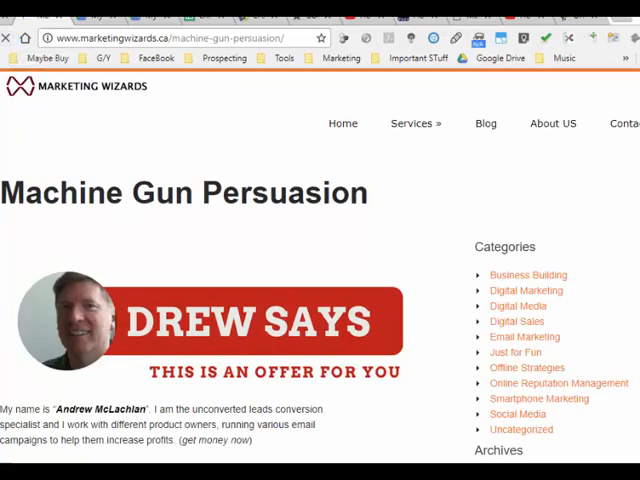